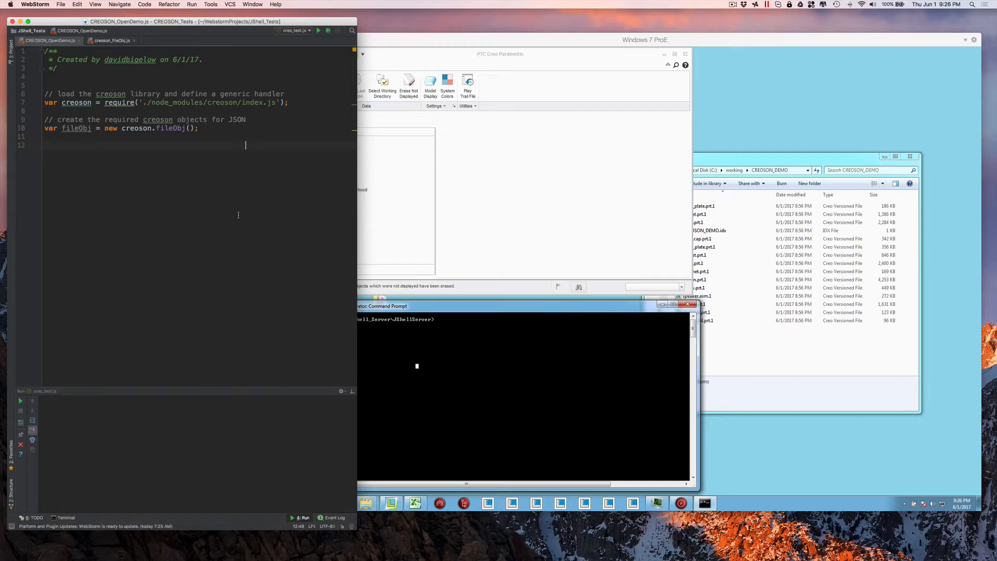
Bring the Windows 7 VM and its CREOSON_DEMO folder window to the front
click(501, 54)
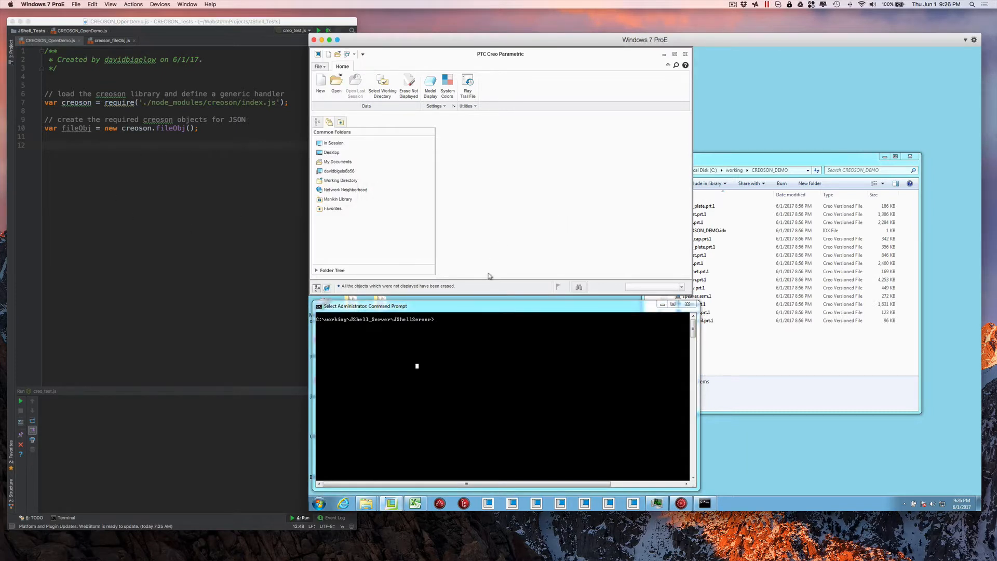
mouse_move(754, 357)
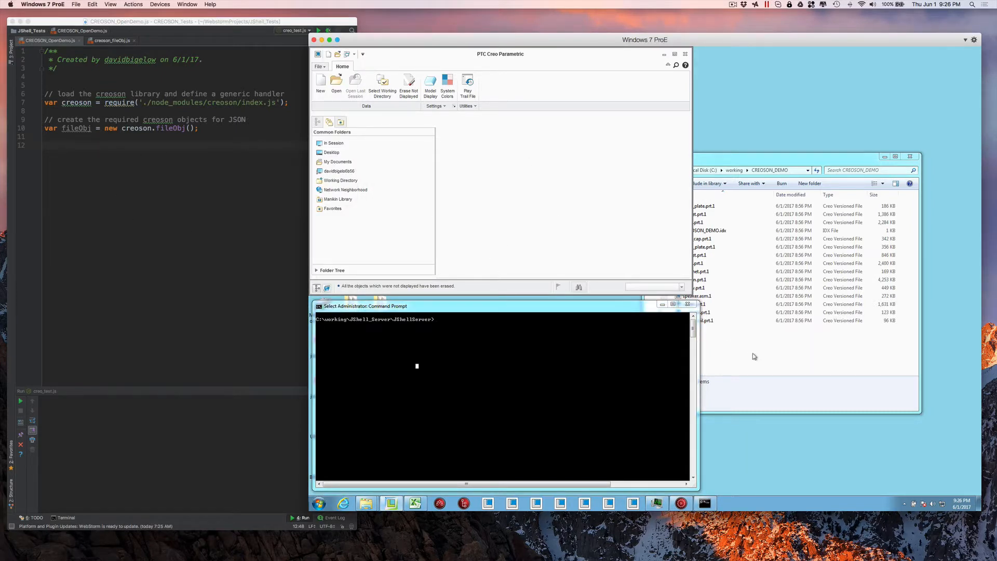
click(814, 134)
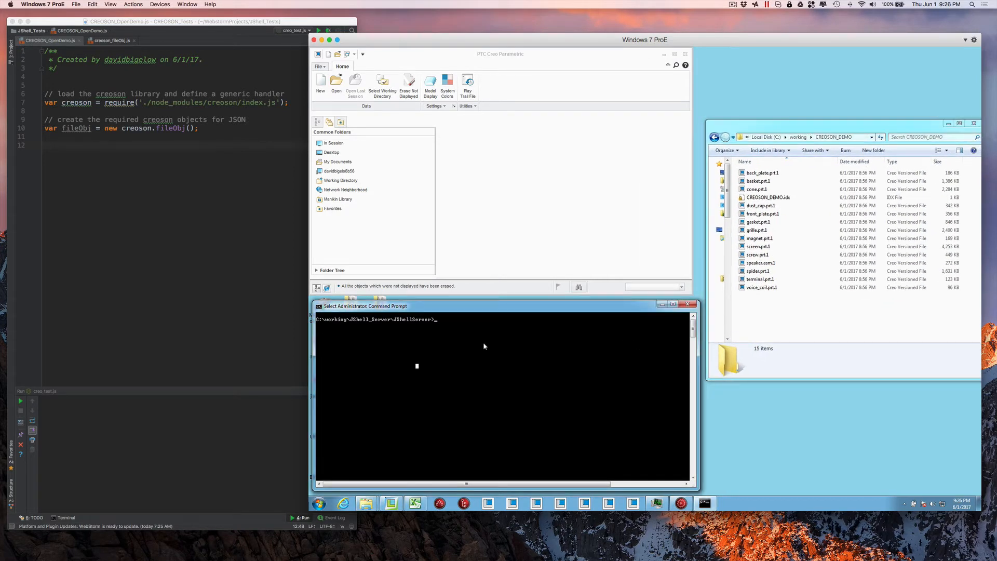
Launch the JShell server by running runit.bat in the command prompt
key(Return)
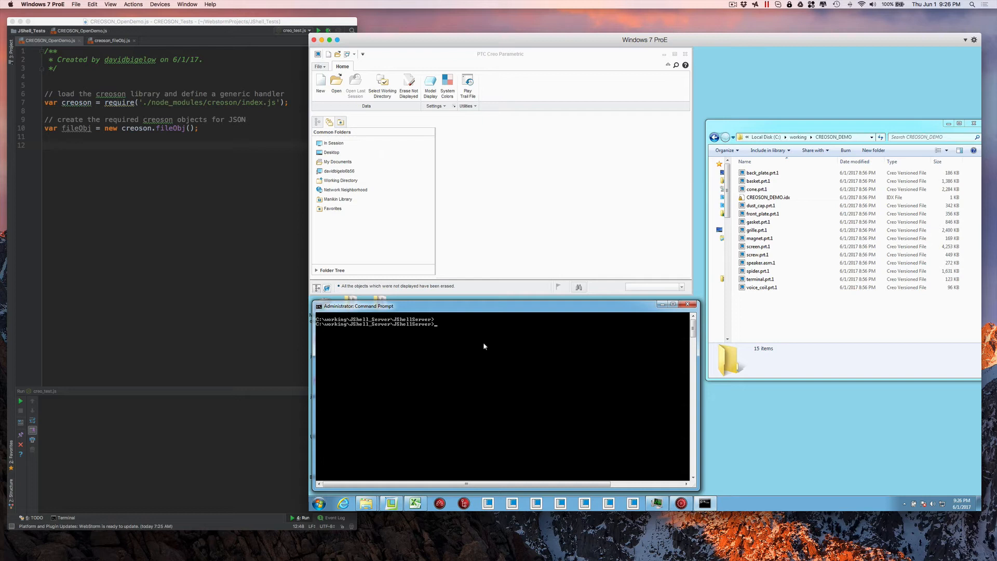
text(runit.bat)
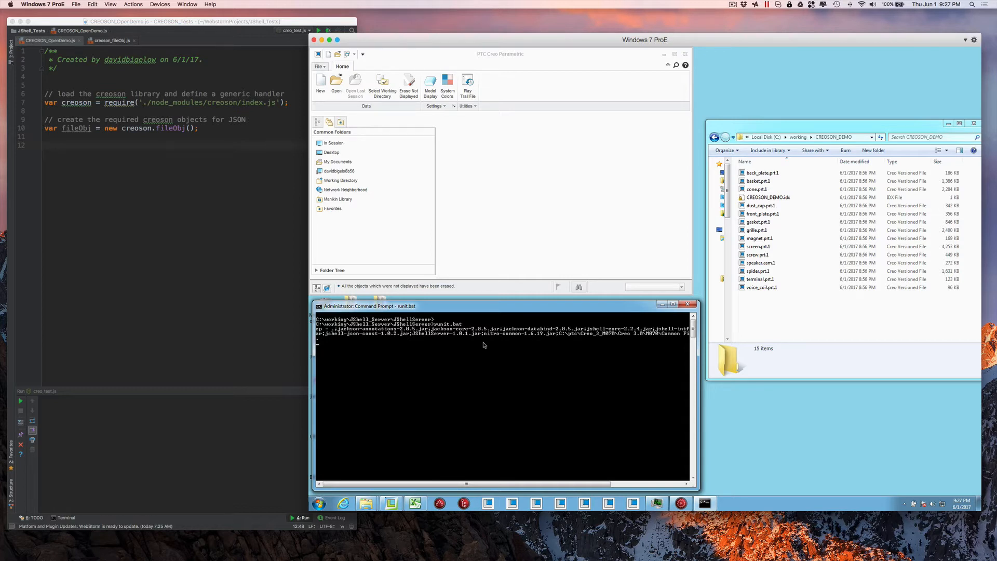
mouse_move(207, 250)
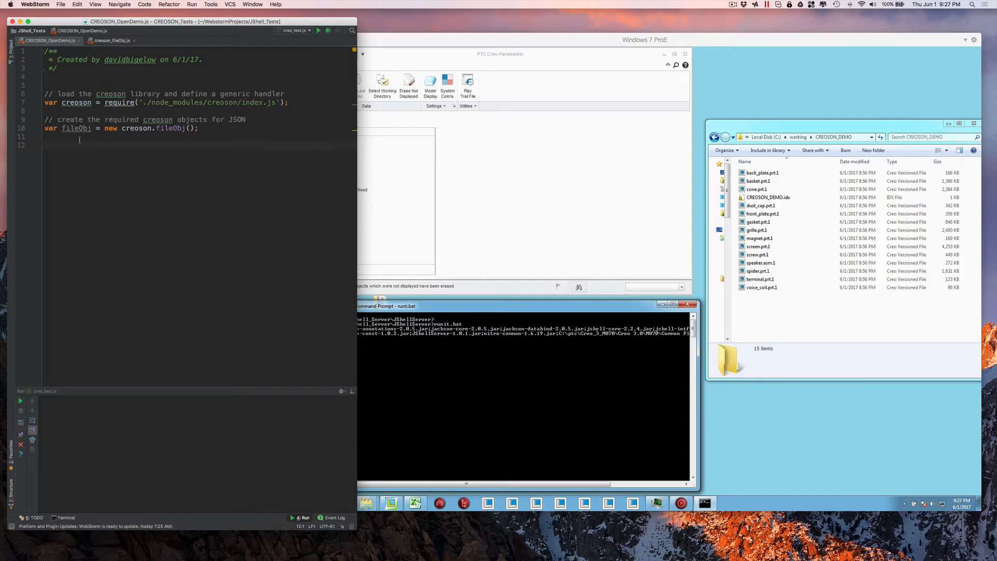
click(110, 41)
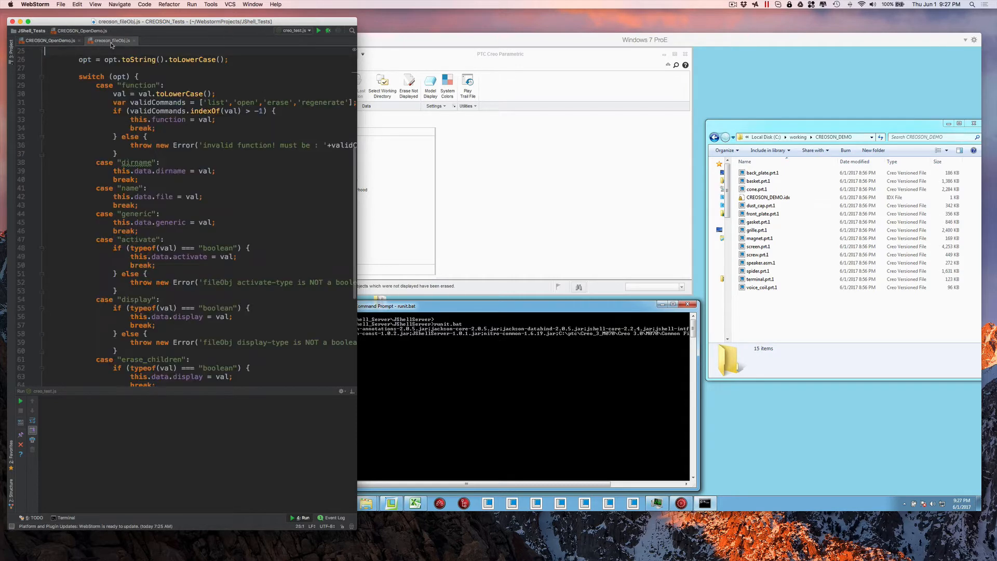
scroll(up, 3)
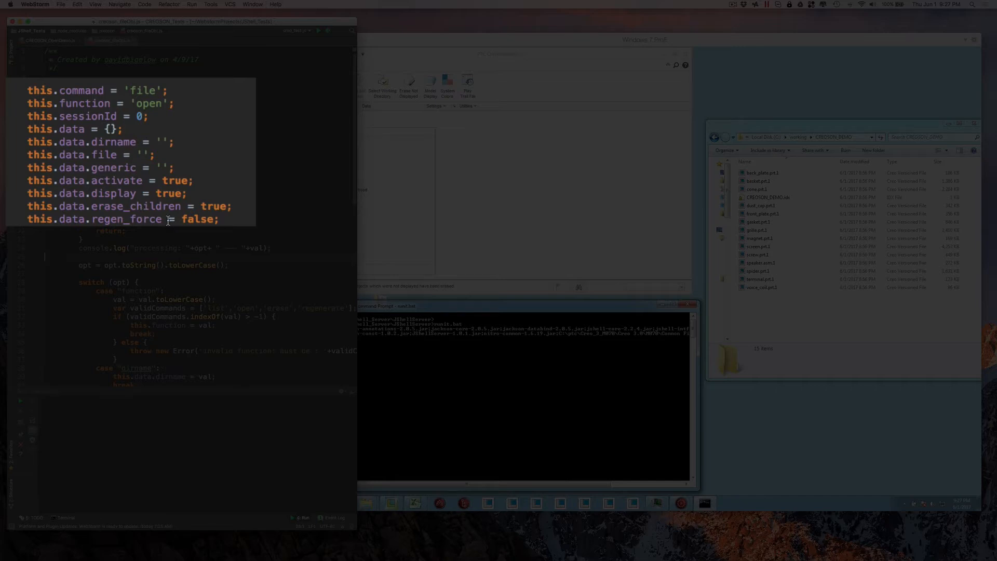
scroll(down, 3)
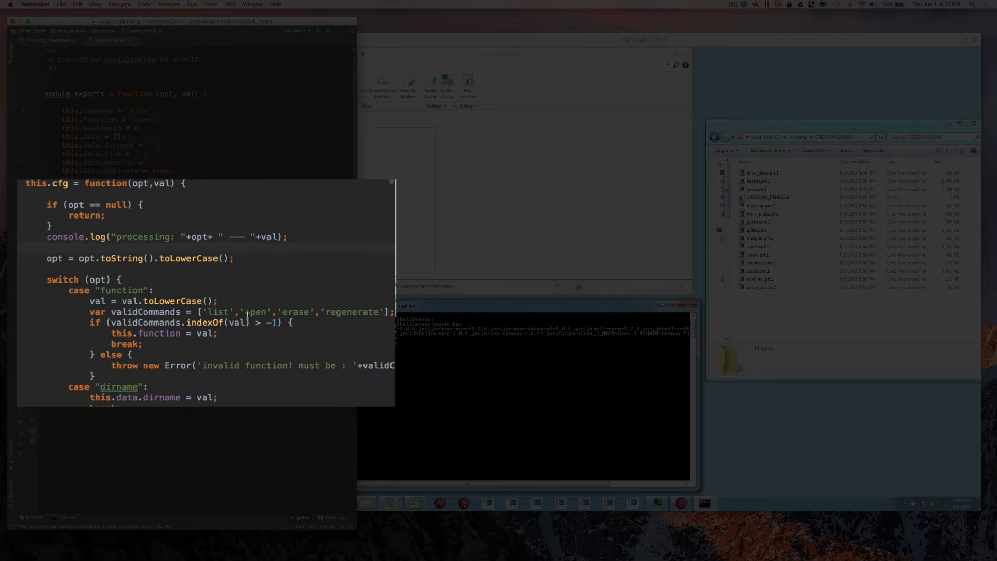
mouse_move(173, 274)
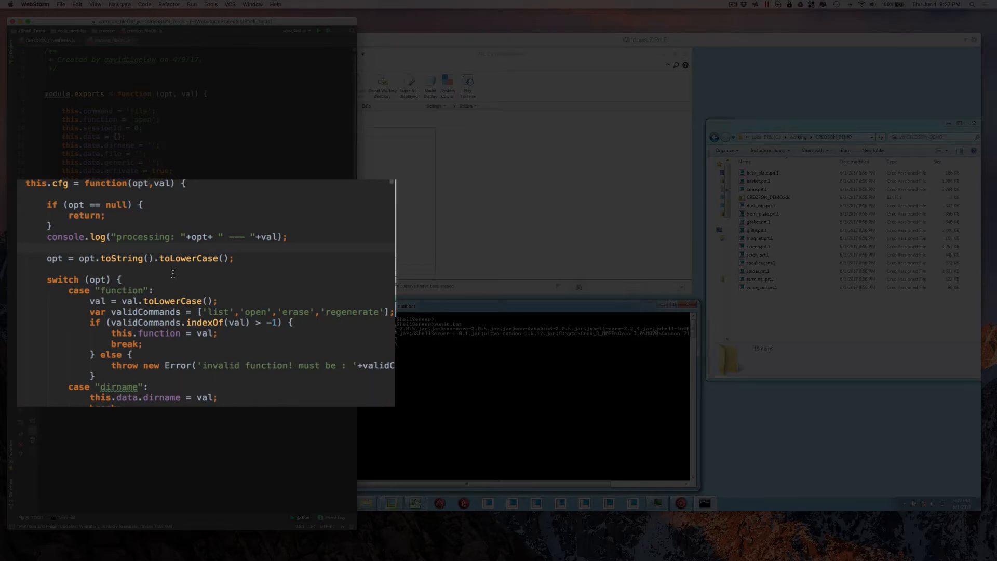
scroll(down, 3)
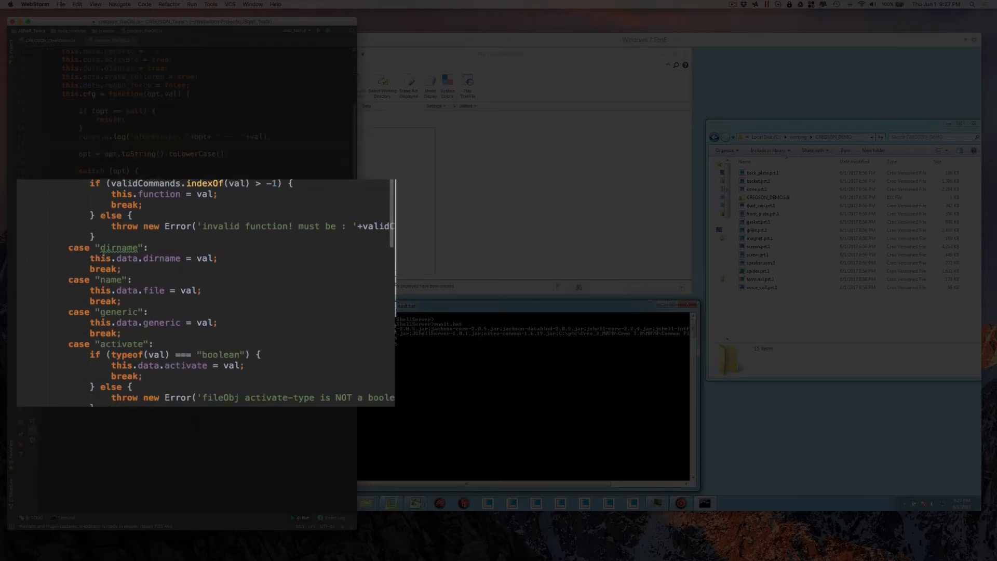
scroll(down, 3)
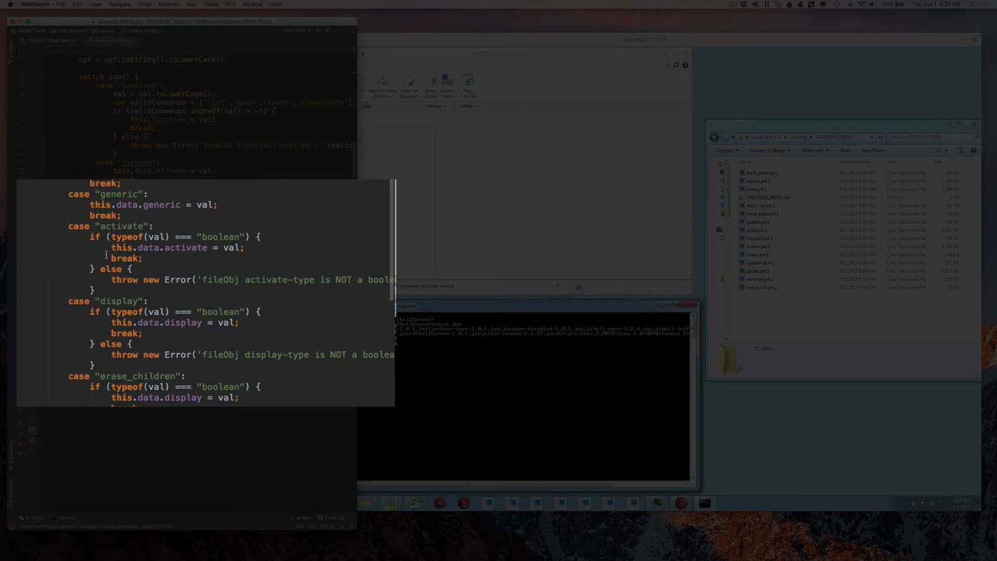
scroll(up, 3)
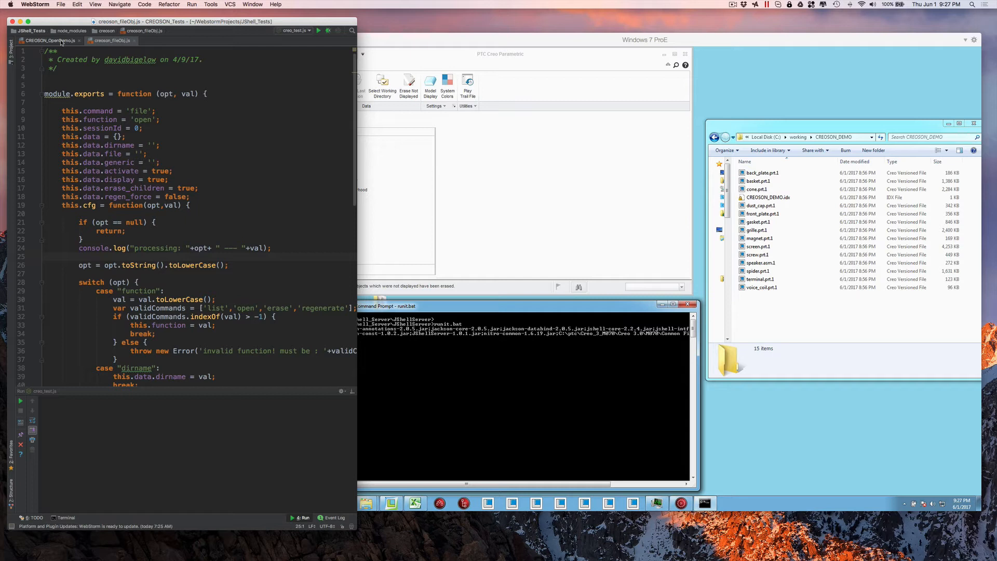
click(45, 40)
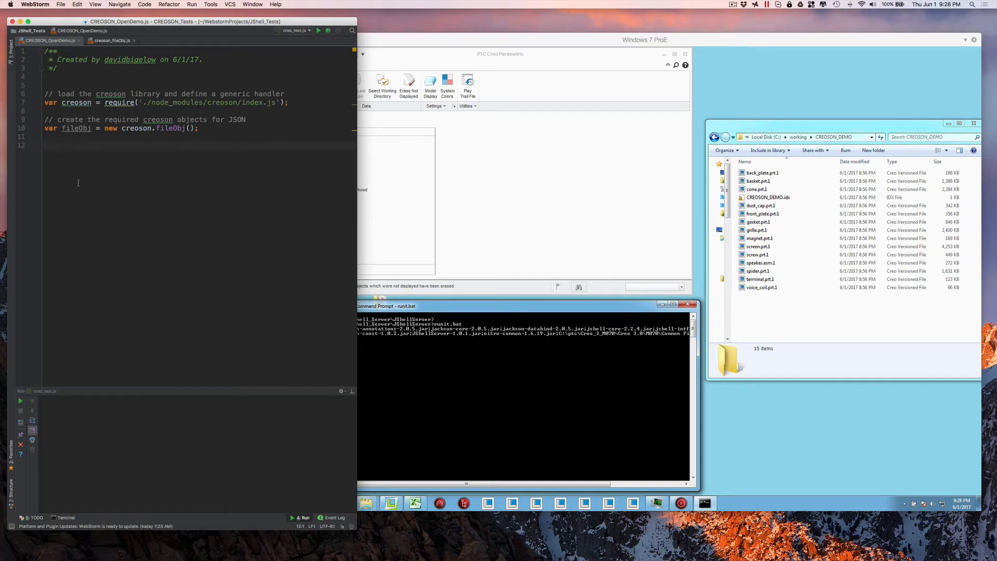
Add a creoson.connect() call with a .then(function) callback
text(cr)
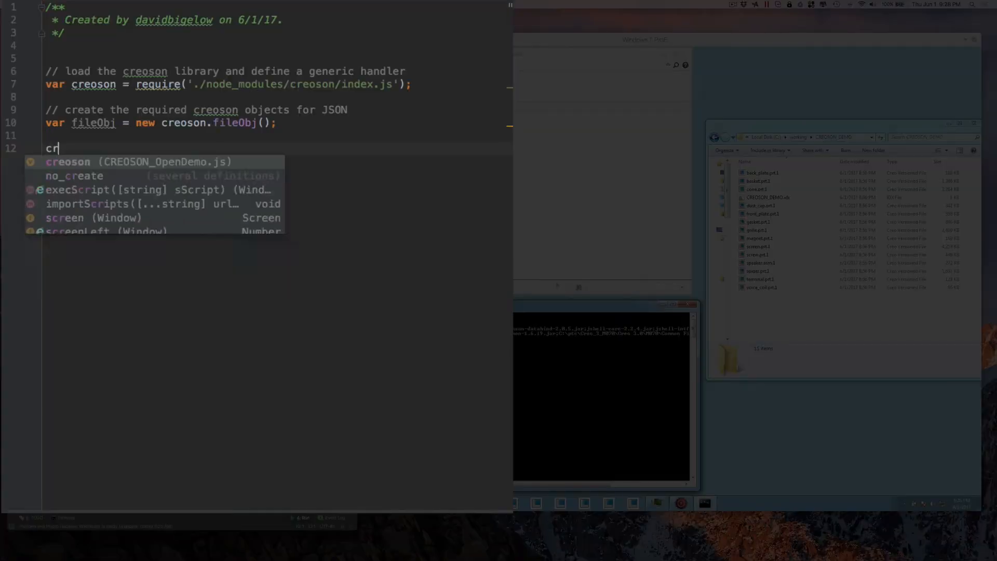
text(eoson.connect()
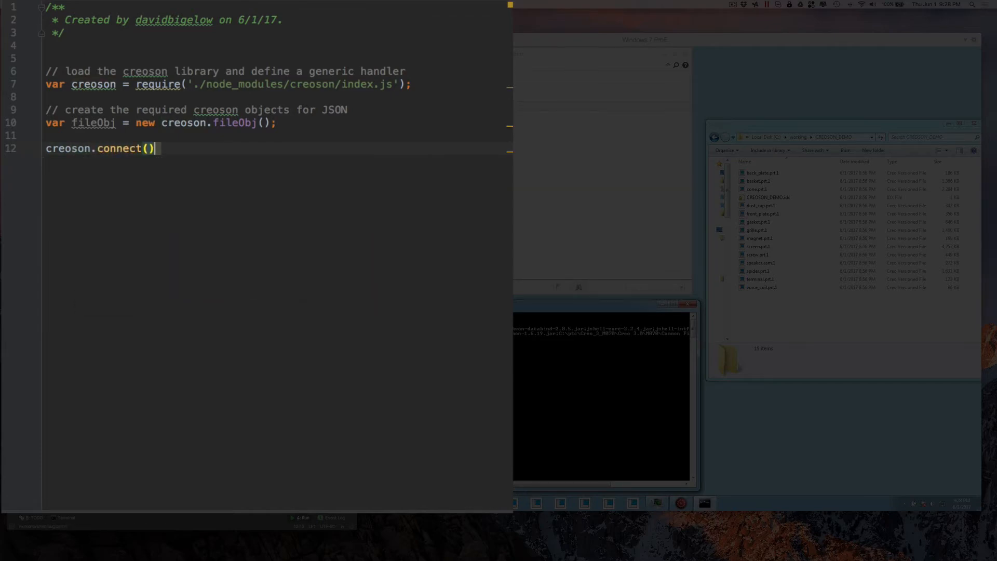
text(.)
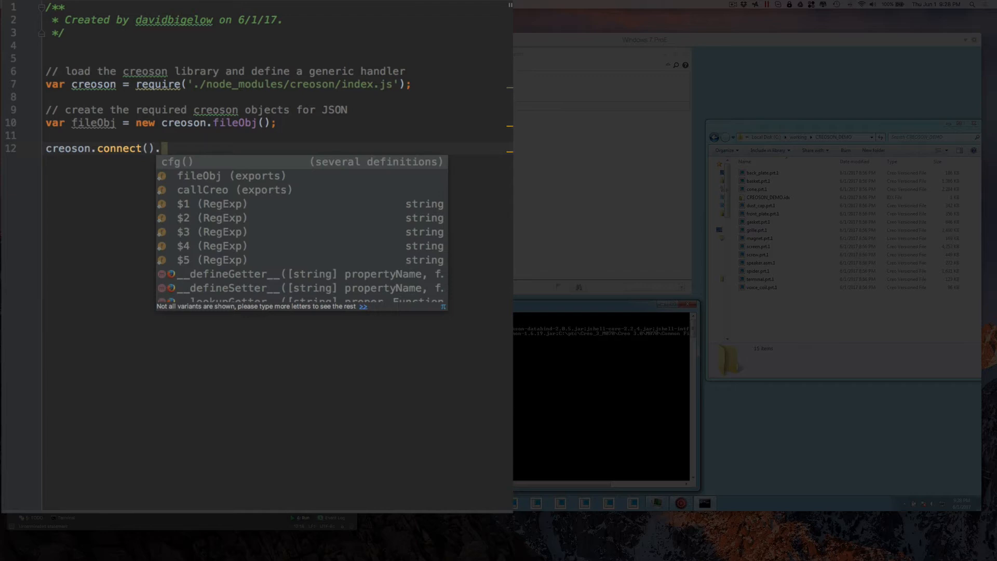
text(then(function ()
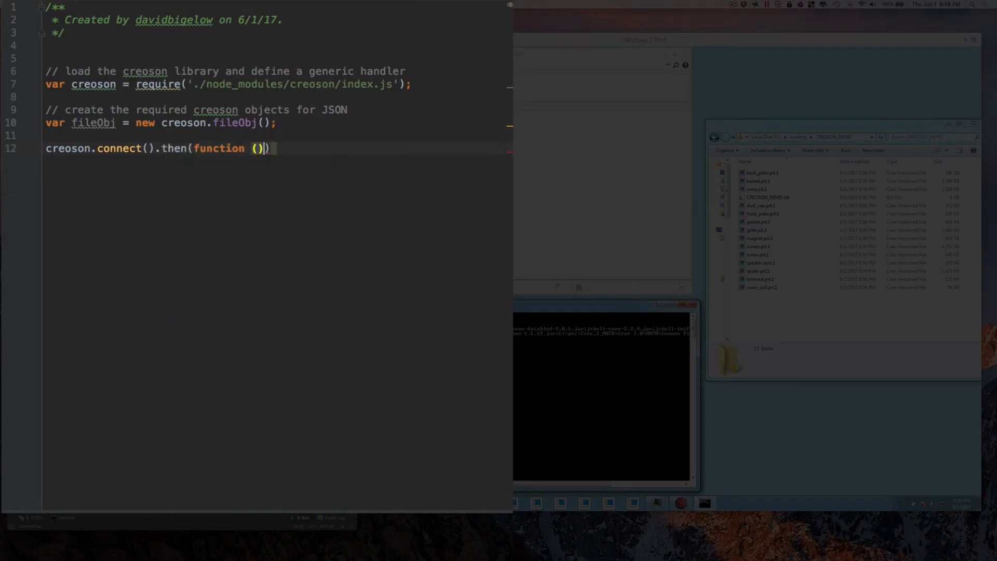
text({)
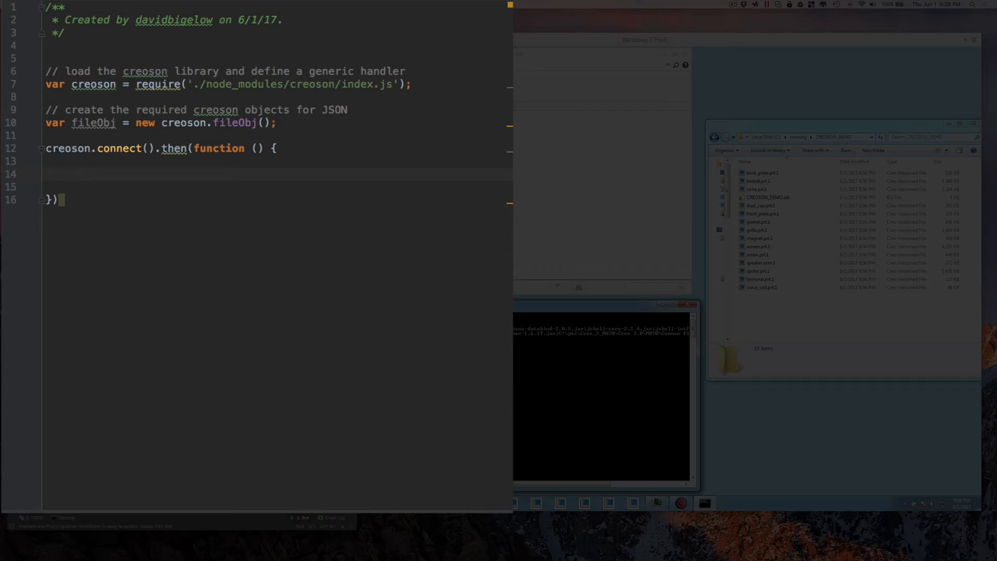
Inside the callback, set fileObj's 'function' to 'open'
text(fileObj.cfg(')
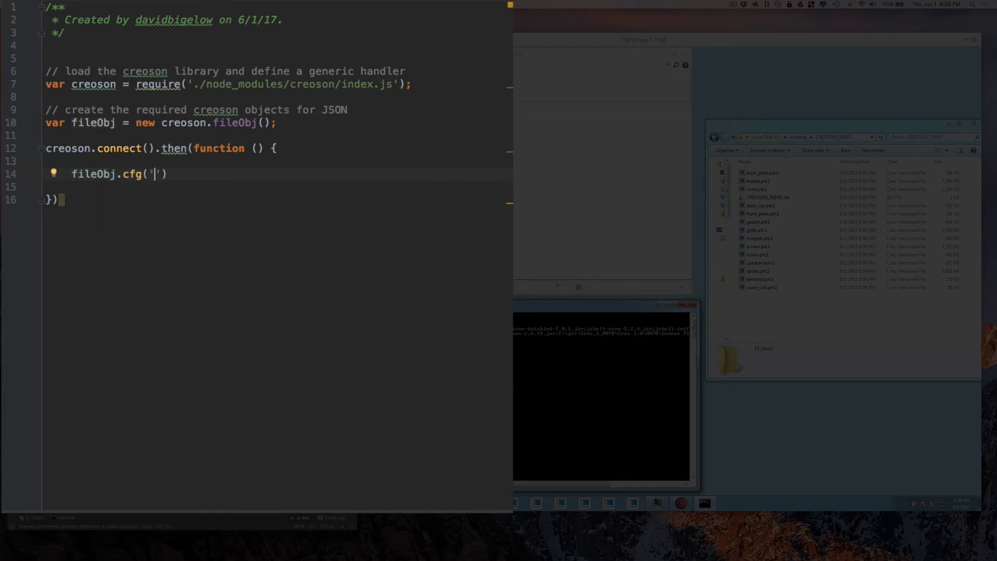
text(fu)
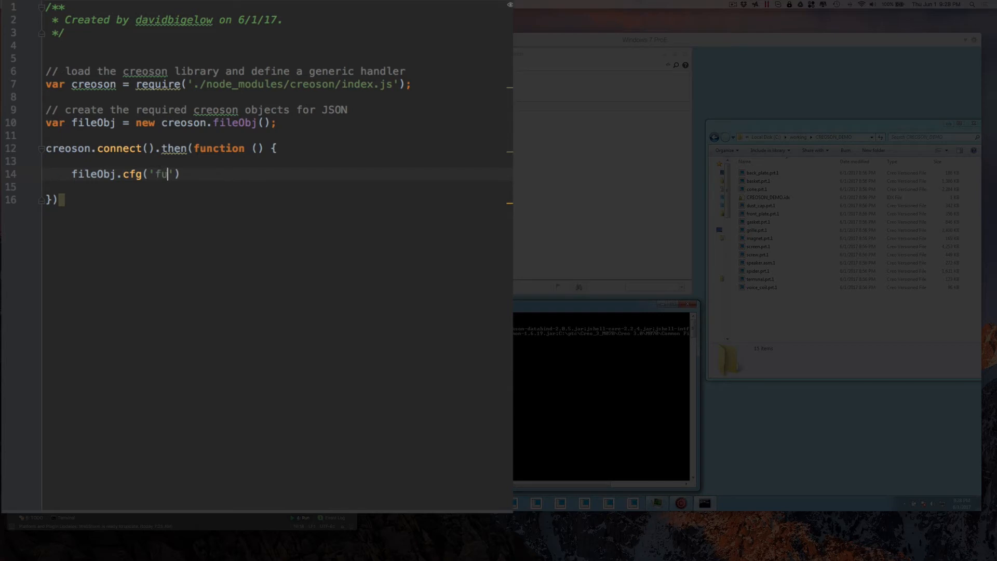
text(nction',')
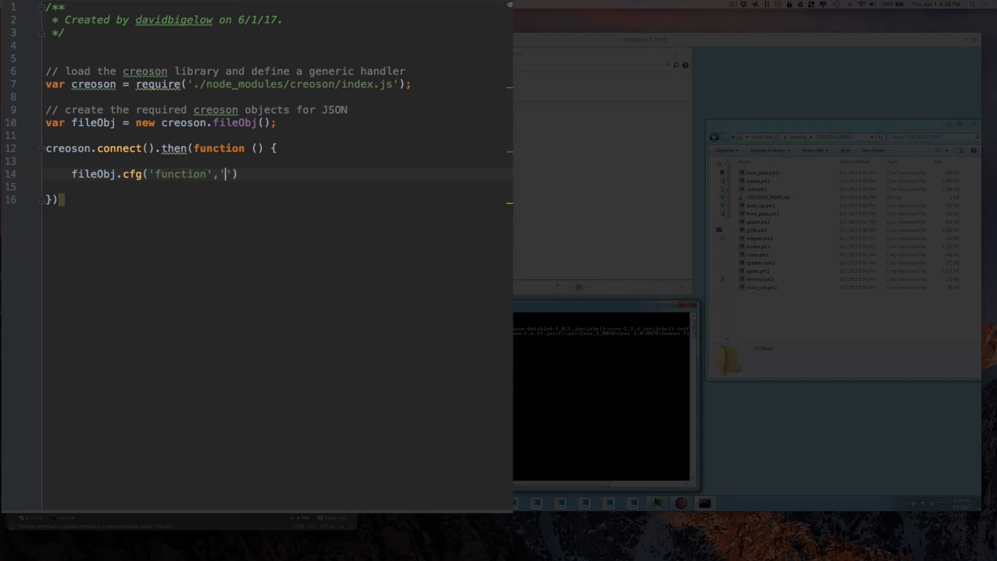
text(open');)
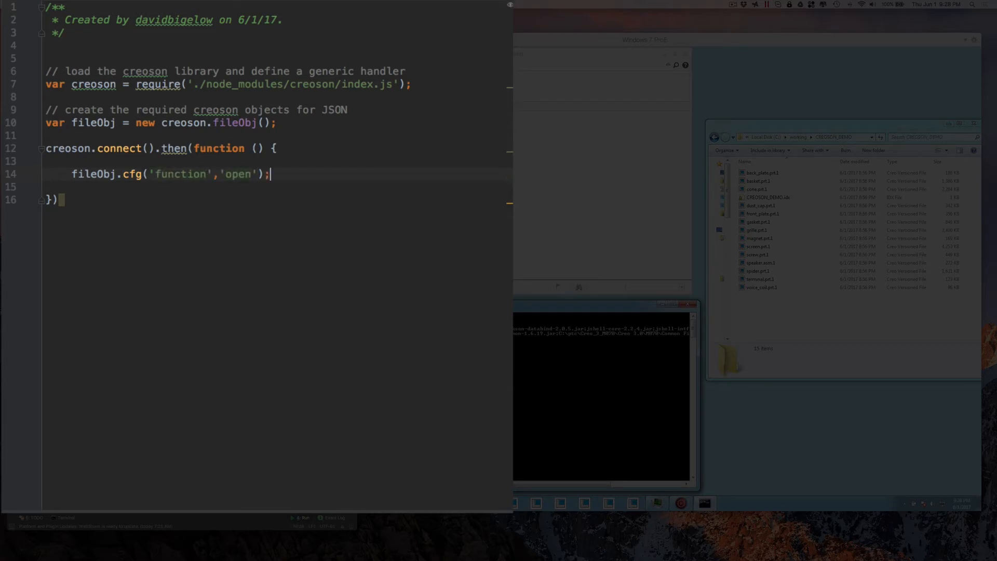
key(Return)
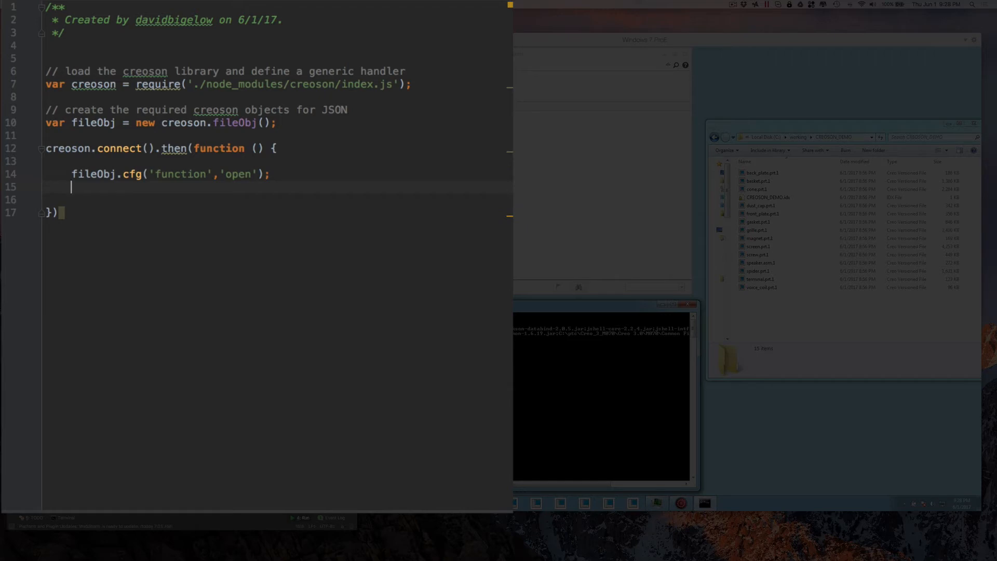
Add fileObj.cfg('name','speaker.asm'); on the next line
text(fileObj.cfg((')
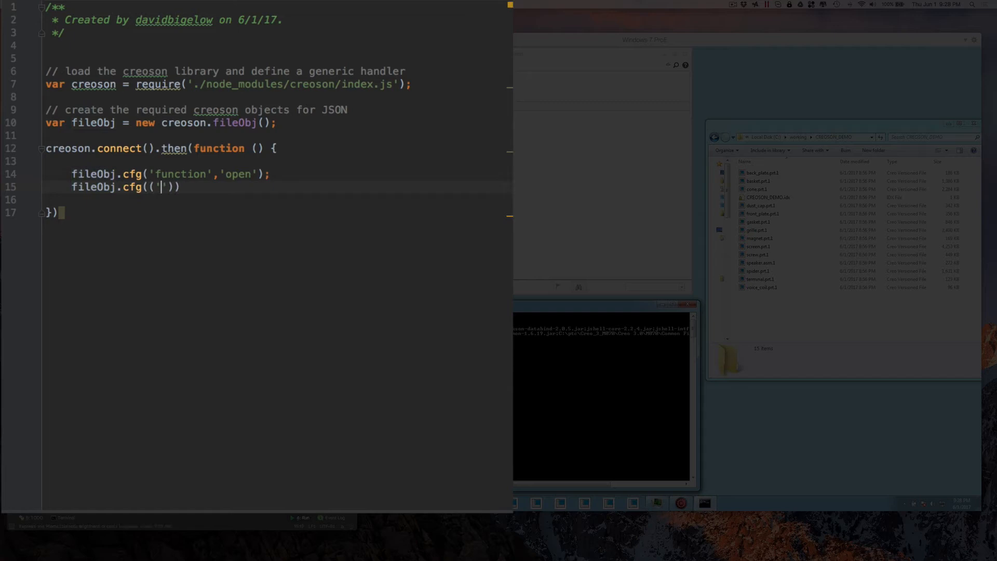
text(name',)
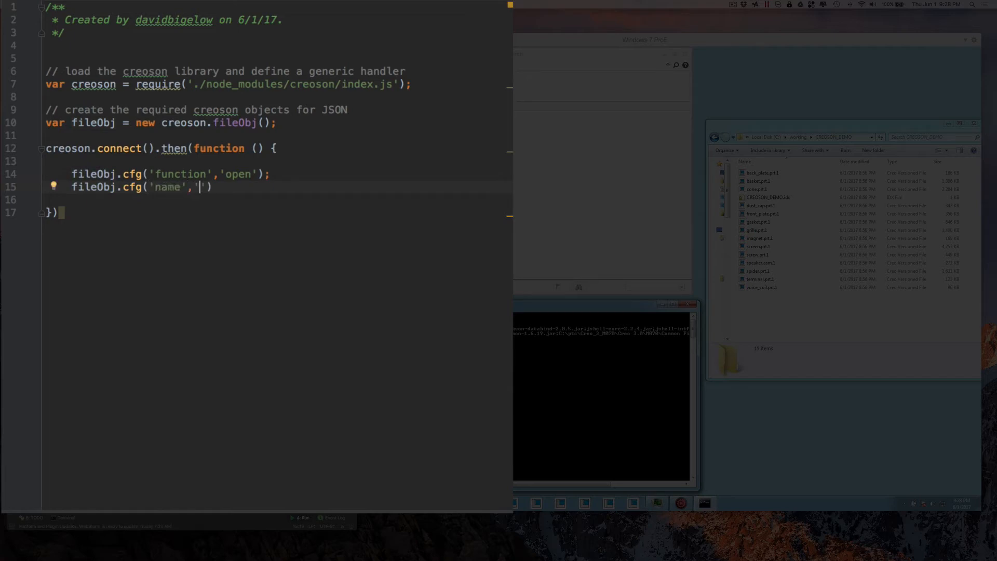
text(speaker)
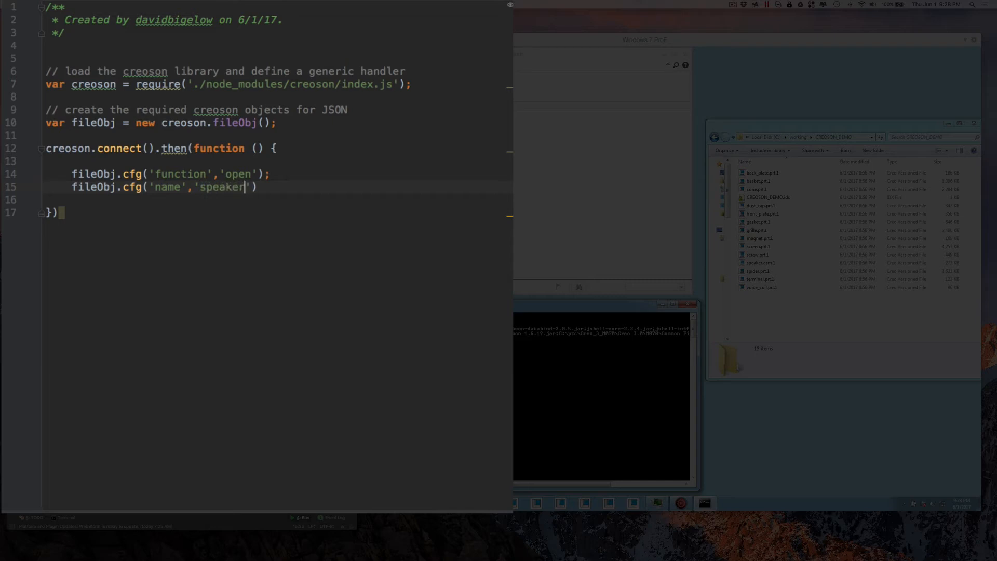
text(.asm');)
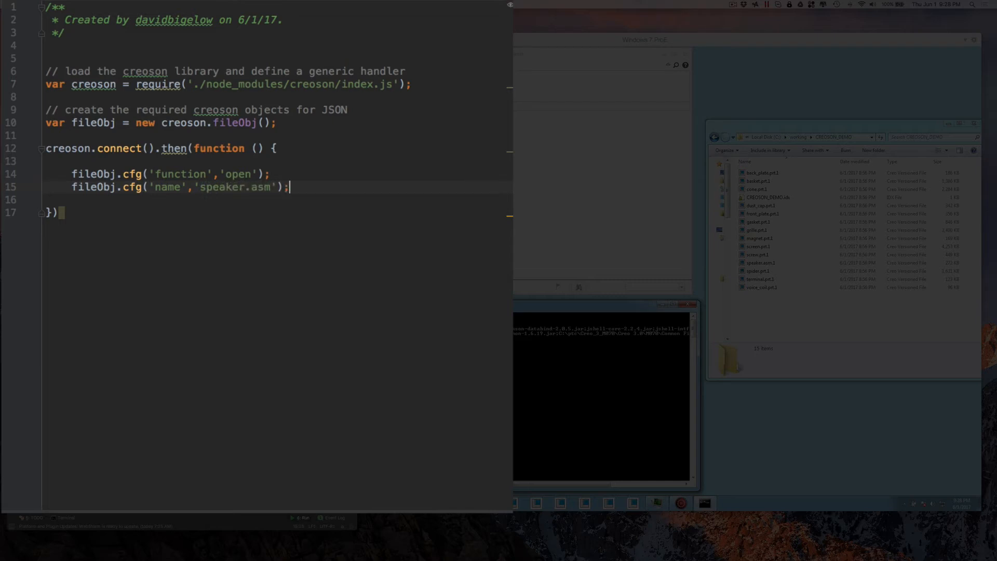
key(Return)
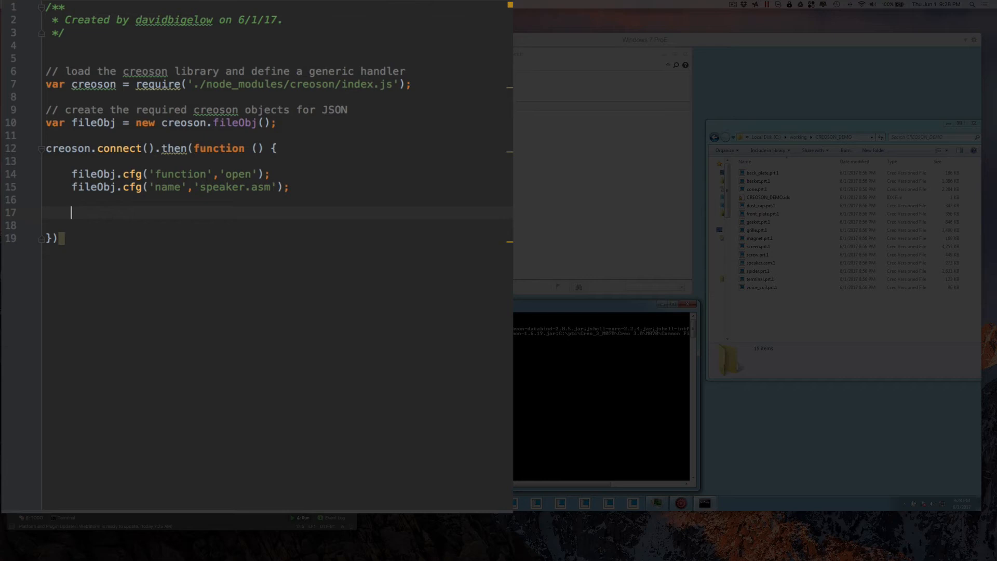
Return creoson.callCreo(fileObj); from the connect callback
text(creoson)
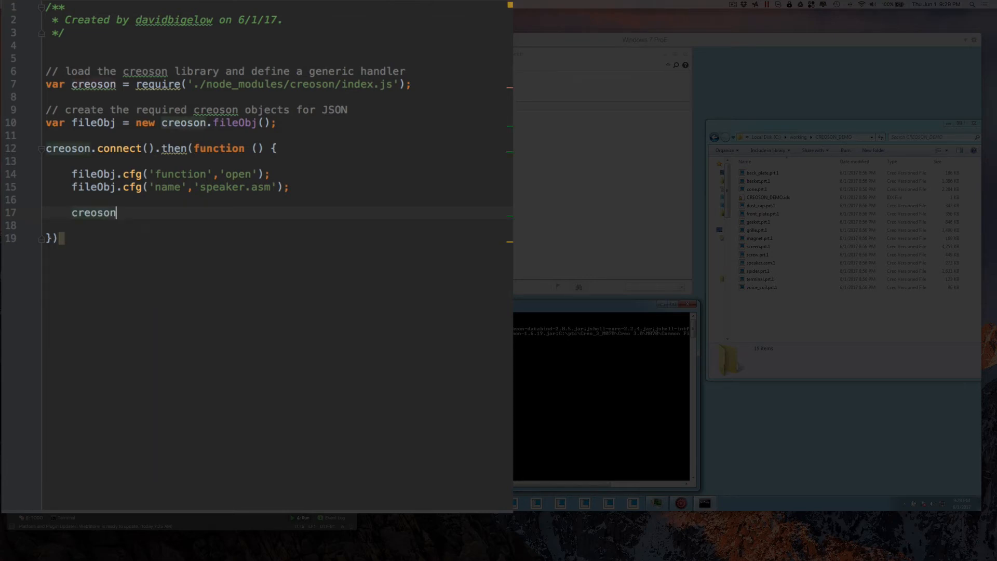
text(.callCreo)
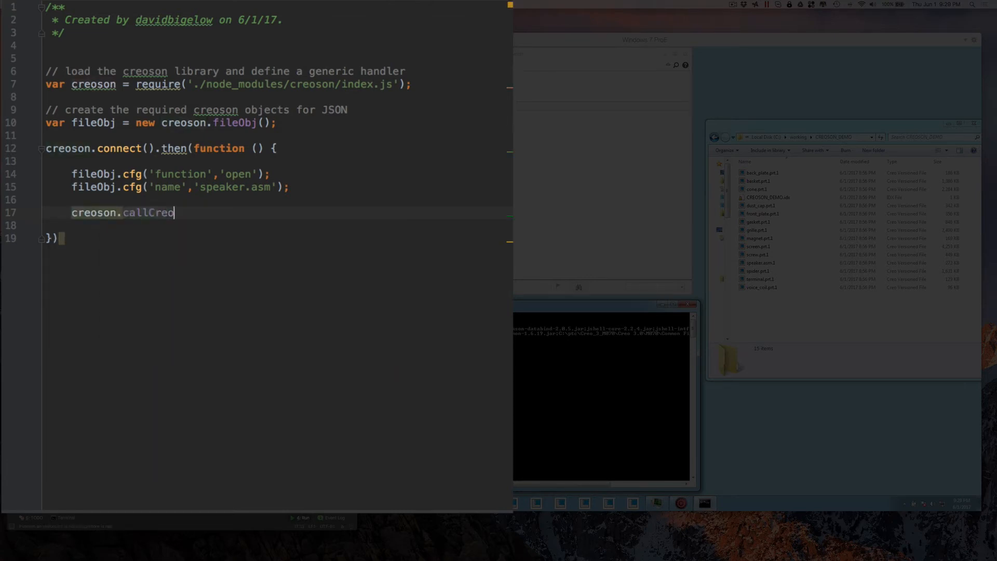
text(())
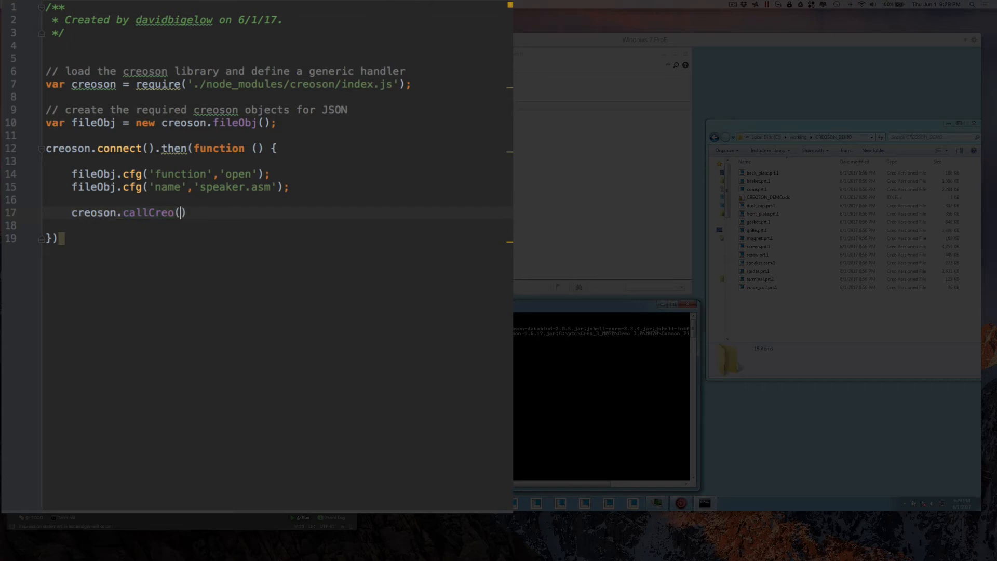
text(file)
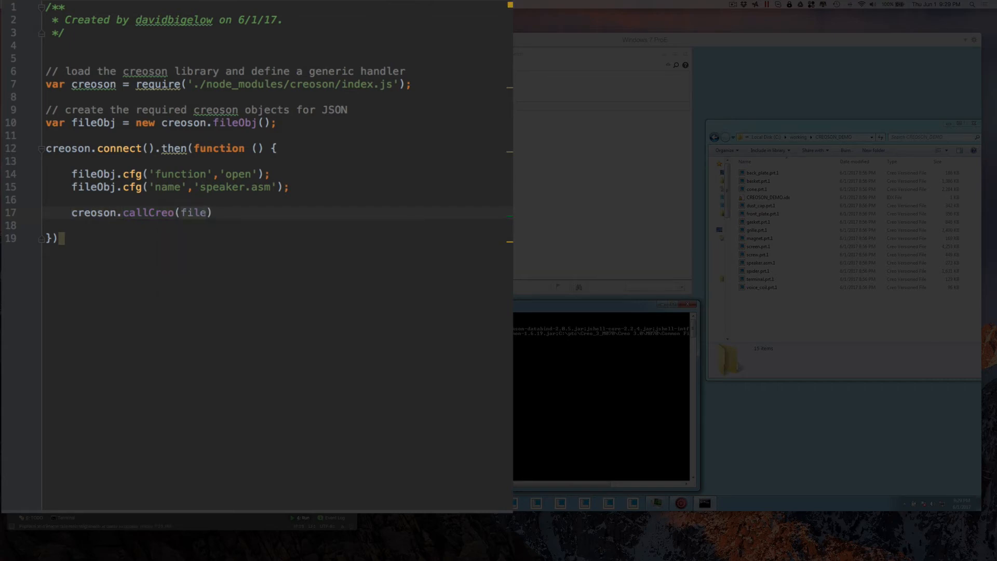
text(Obj);)
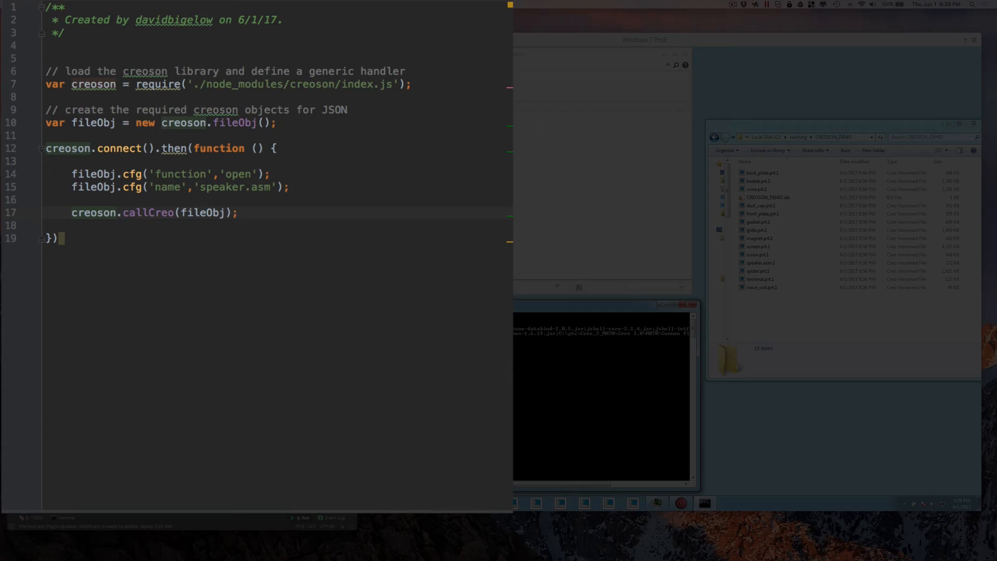
text(return)
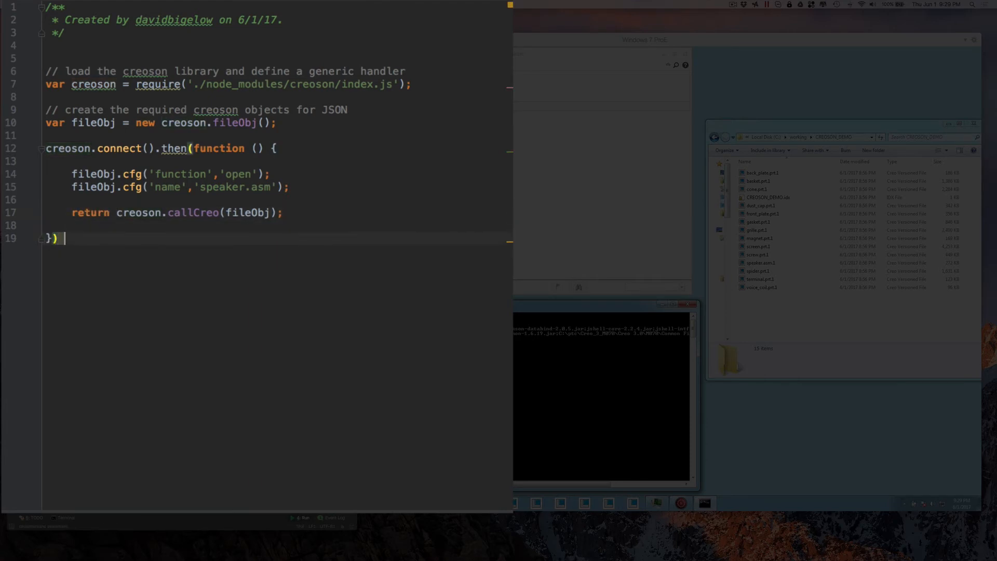
Chain a second .then(function (data) { }) handler after the callback
text(.then())
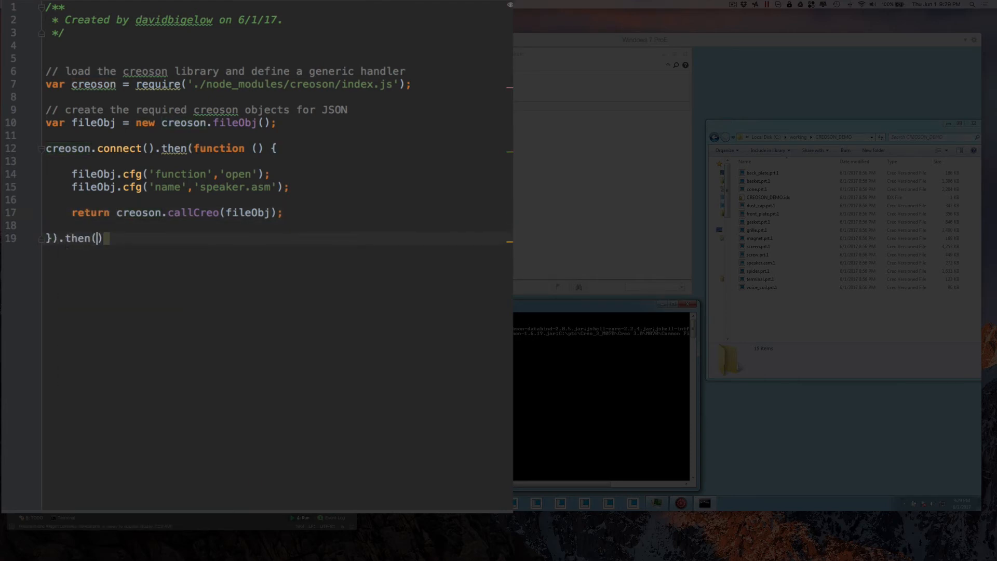
text(function)
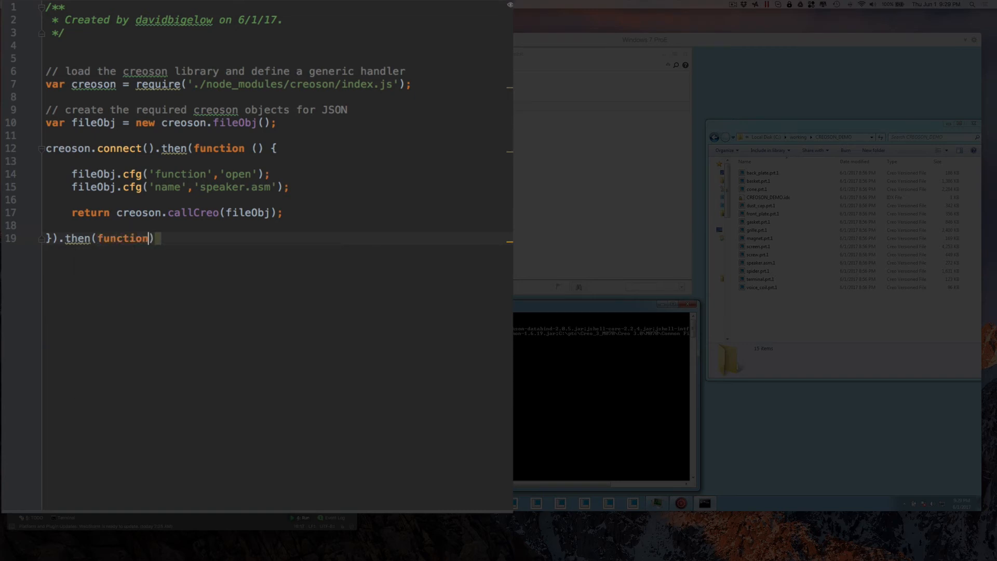
text((dat)
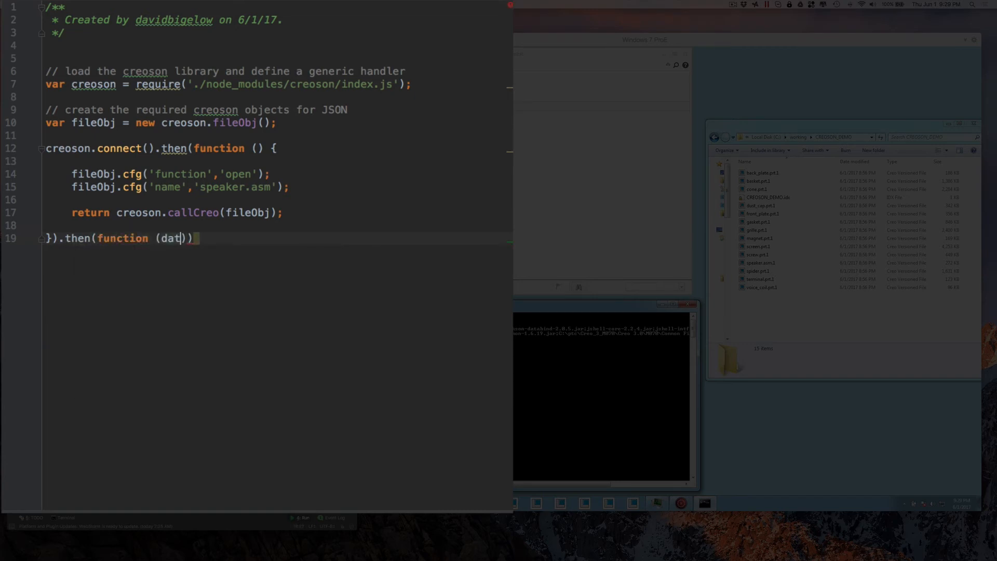
text(a) {)
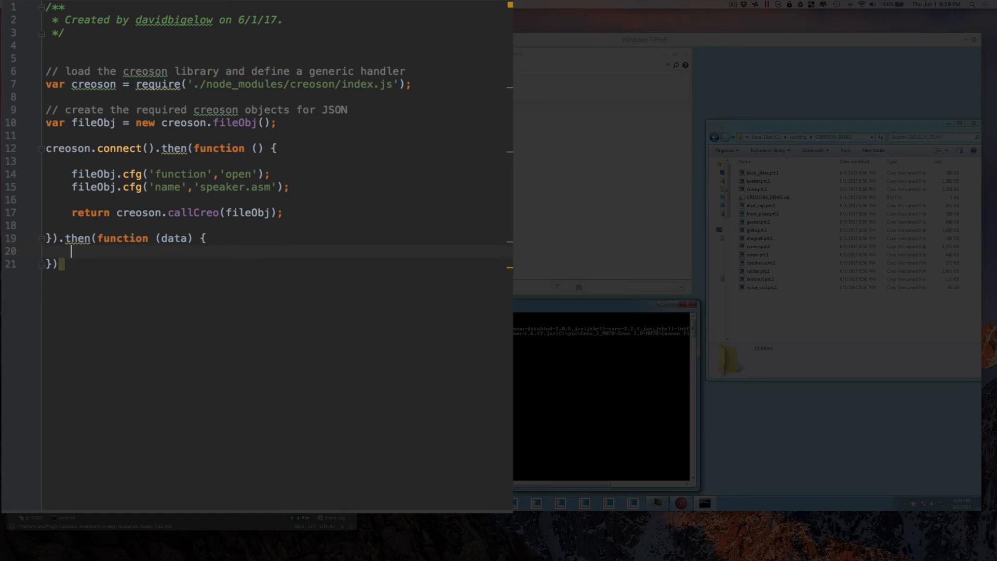
Add console.log(data); in the handler and console.log(fileObj); before the return
text(co)
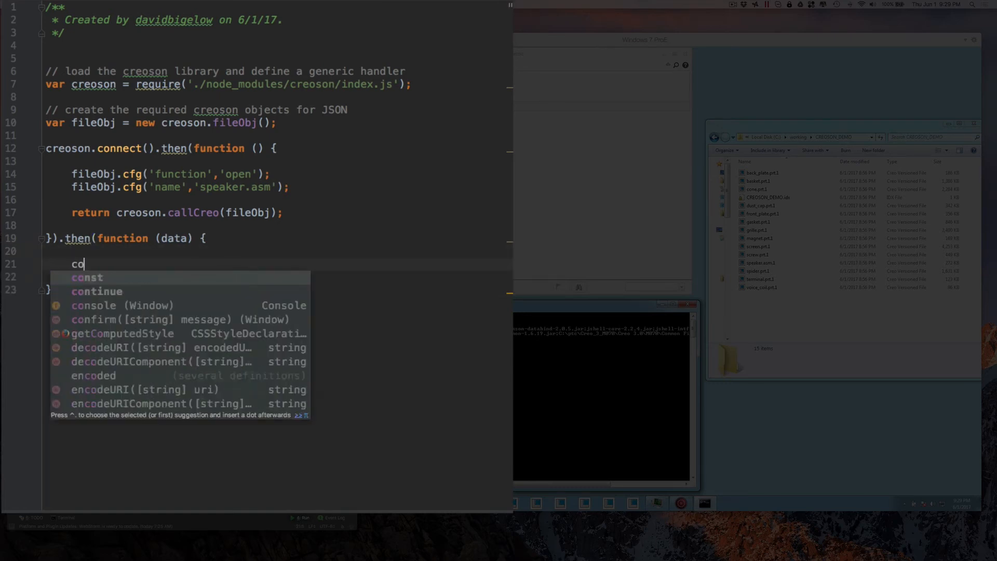
text(nsole.log())
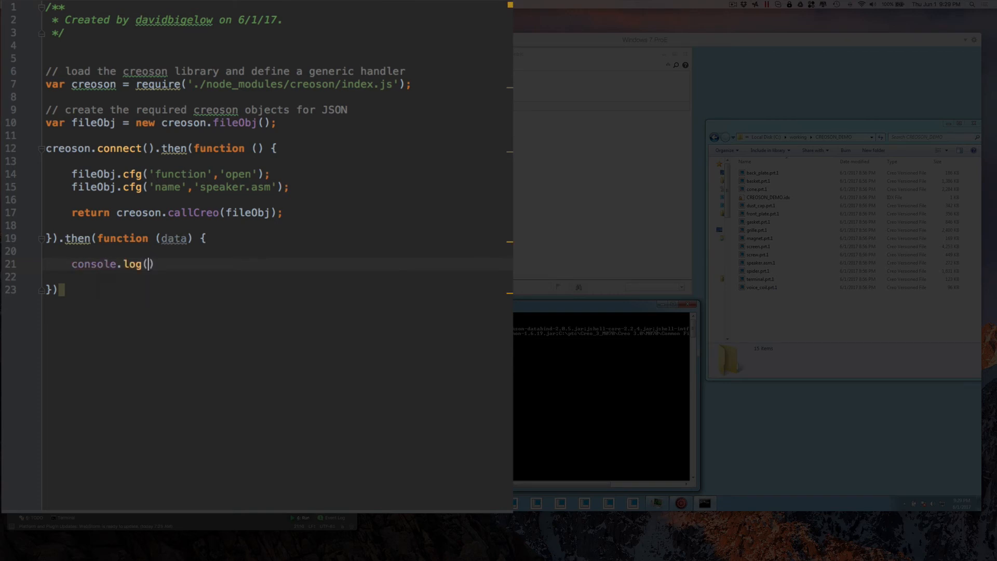
mouse_move(146, 264)
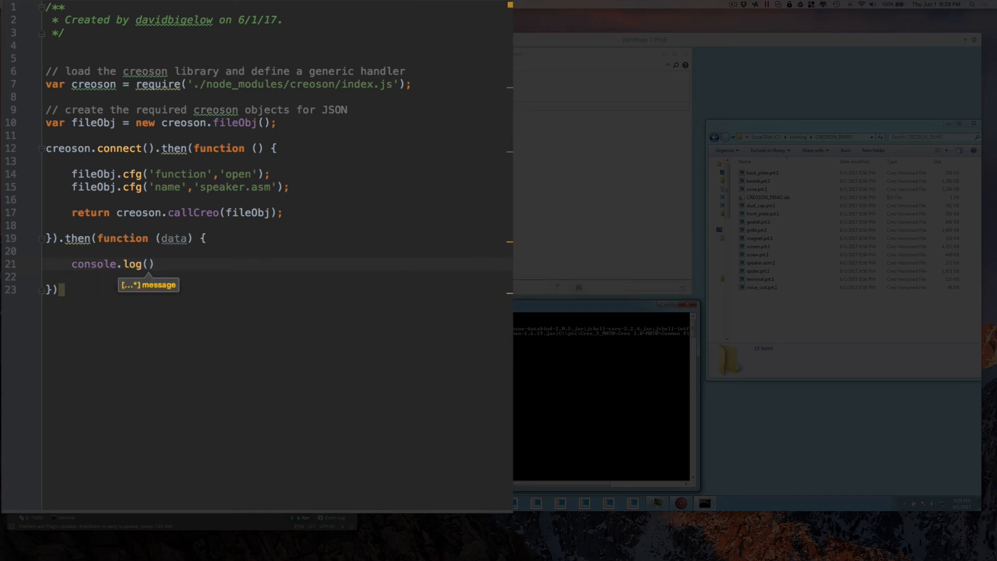
text(data)
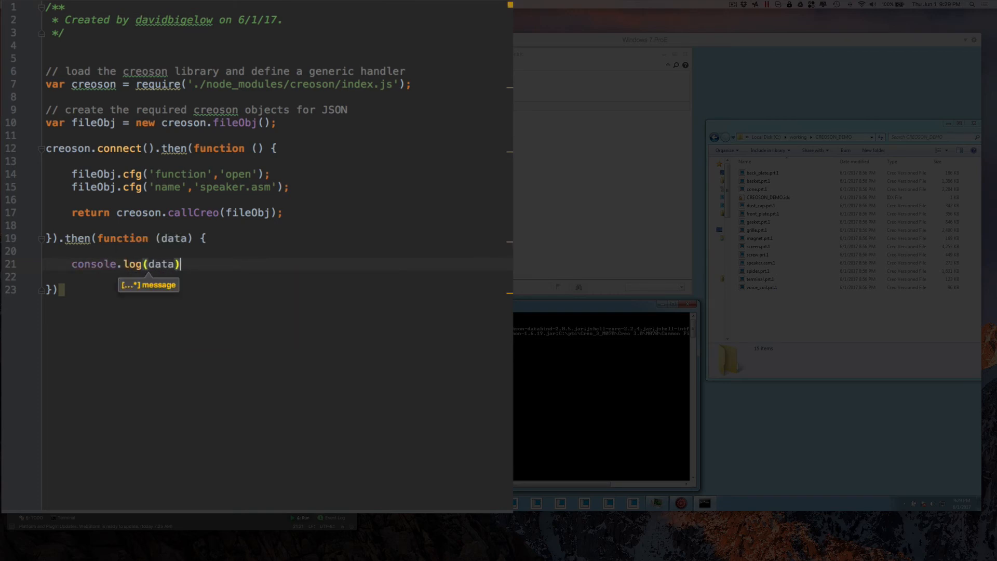
text(;)
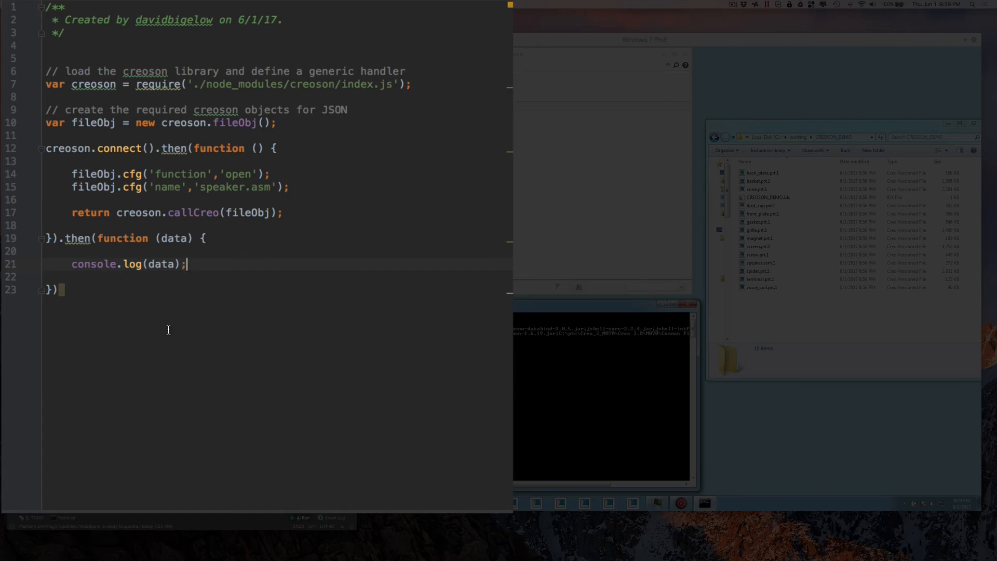
mouse_move(116, 269)
text(console.log(d);)
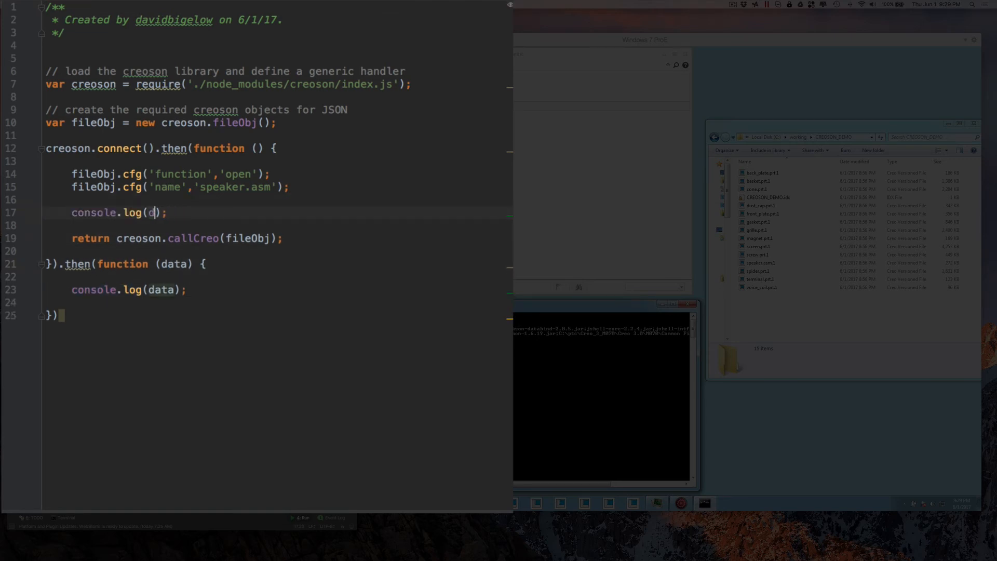
text(ileObj)
click(68, 315)
text(;)
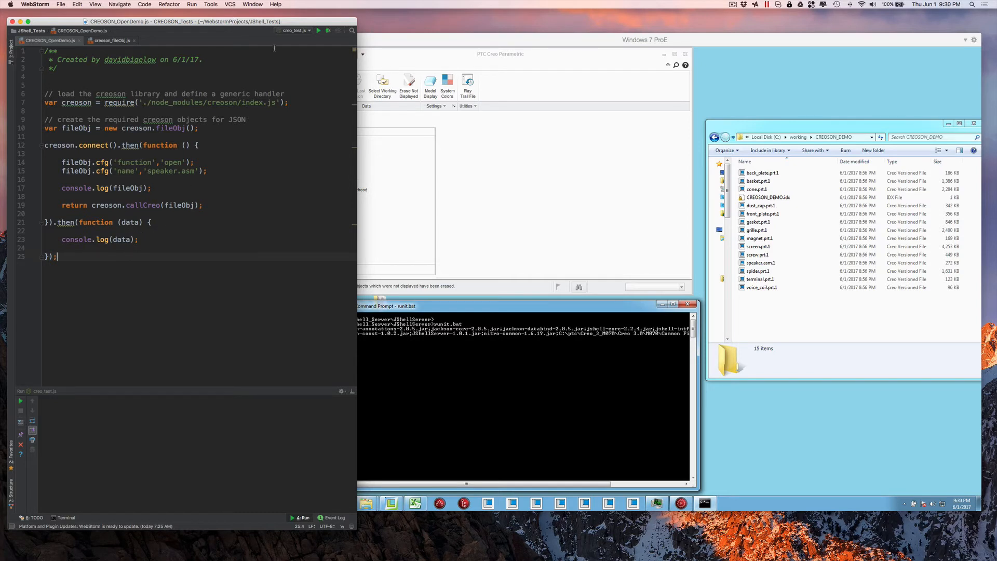
Run CREOSON_OpenDemo.js so Creo opens SPEAKER.ASM
click(317, 31)
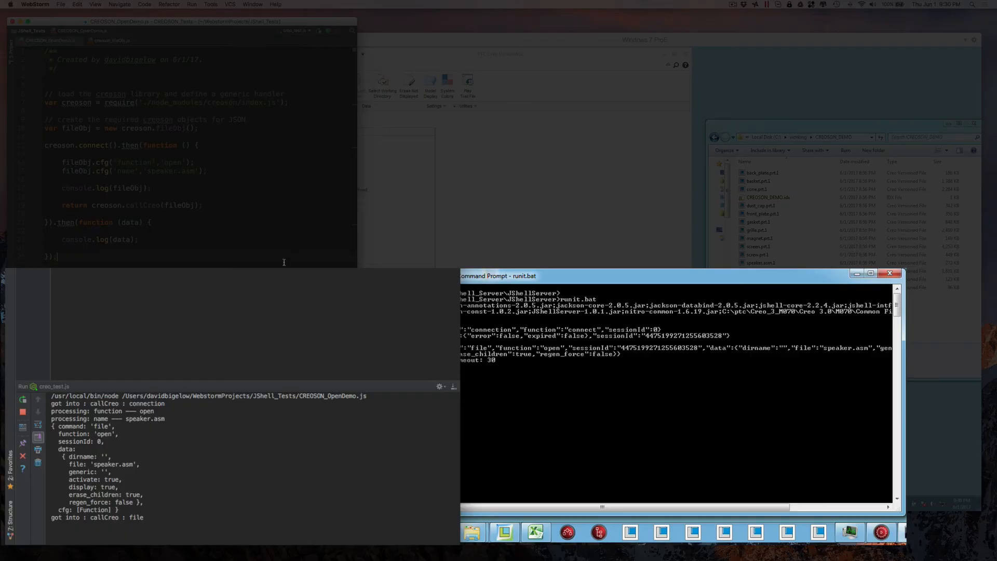
mouse_move(550, 380)
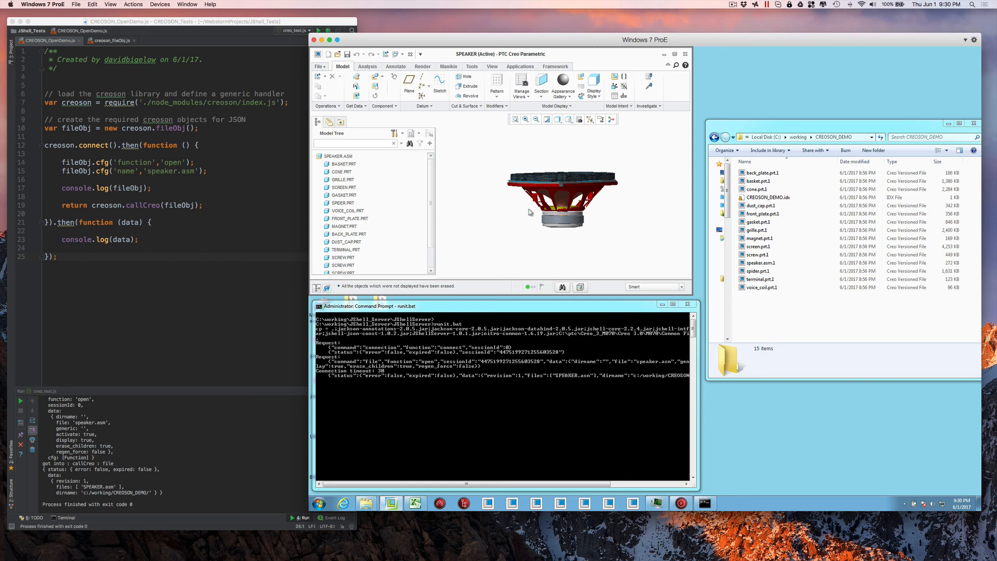
mouse_move(437, 375)
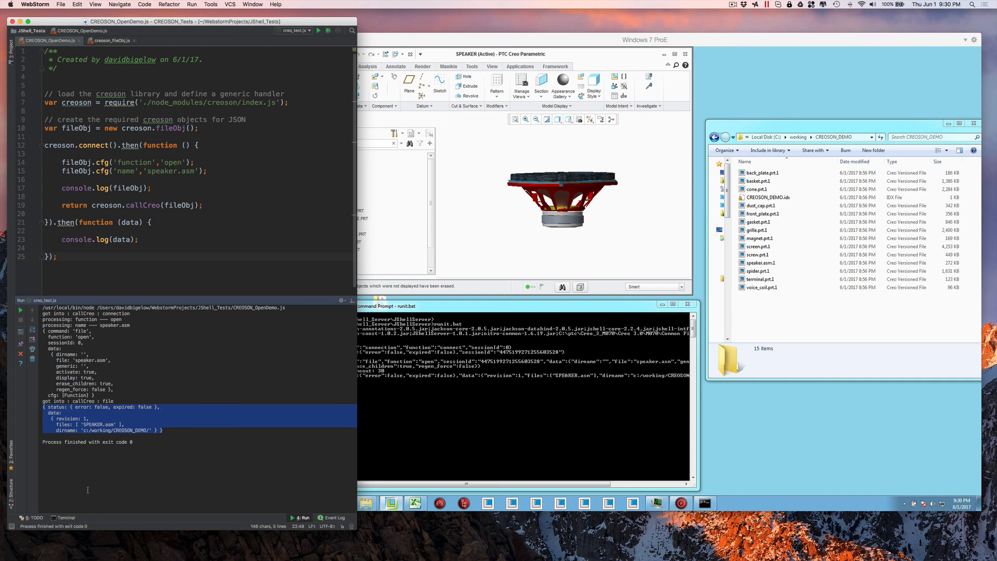
click(143, 389)
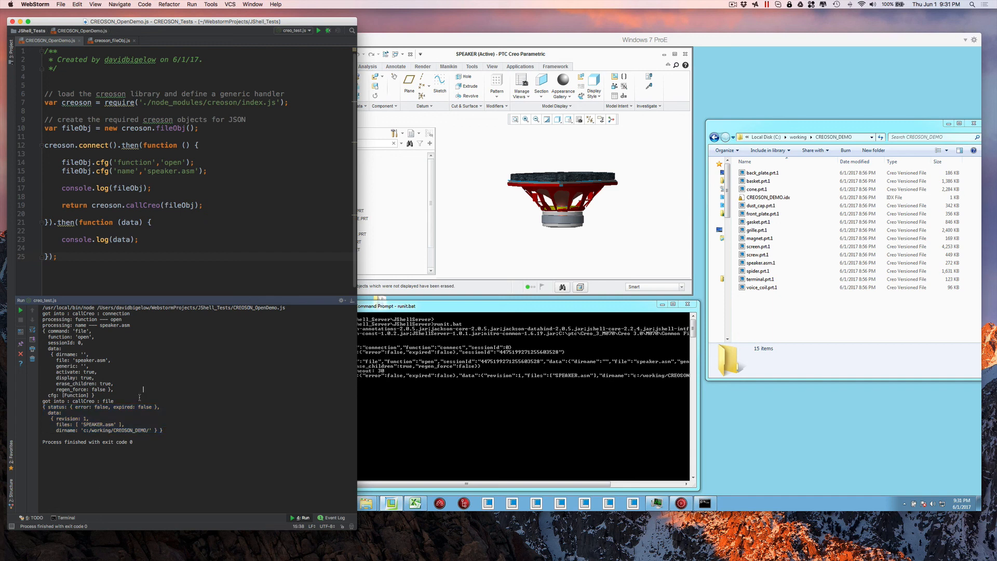